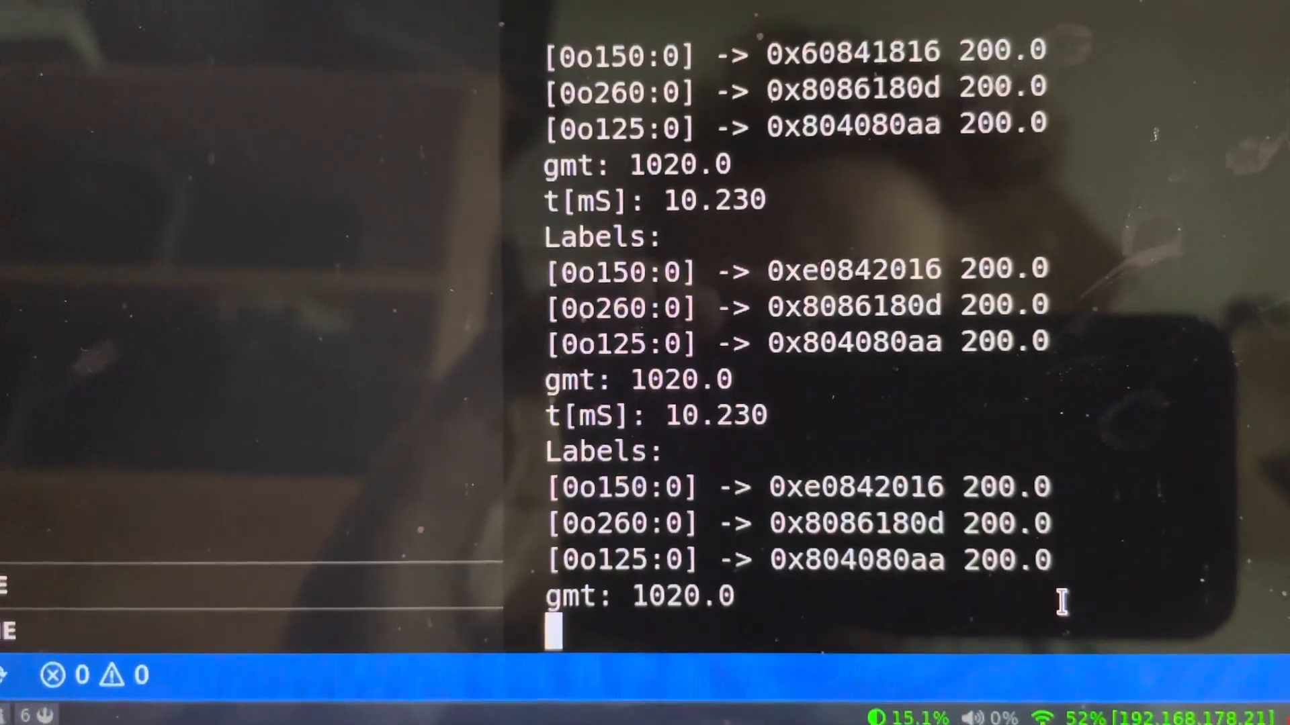
scroll(down, 3)
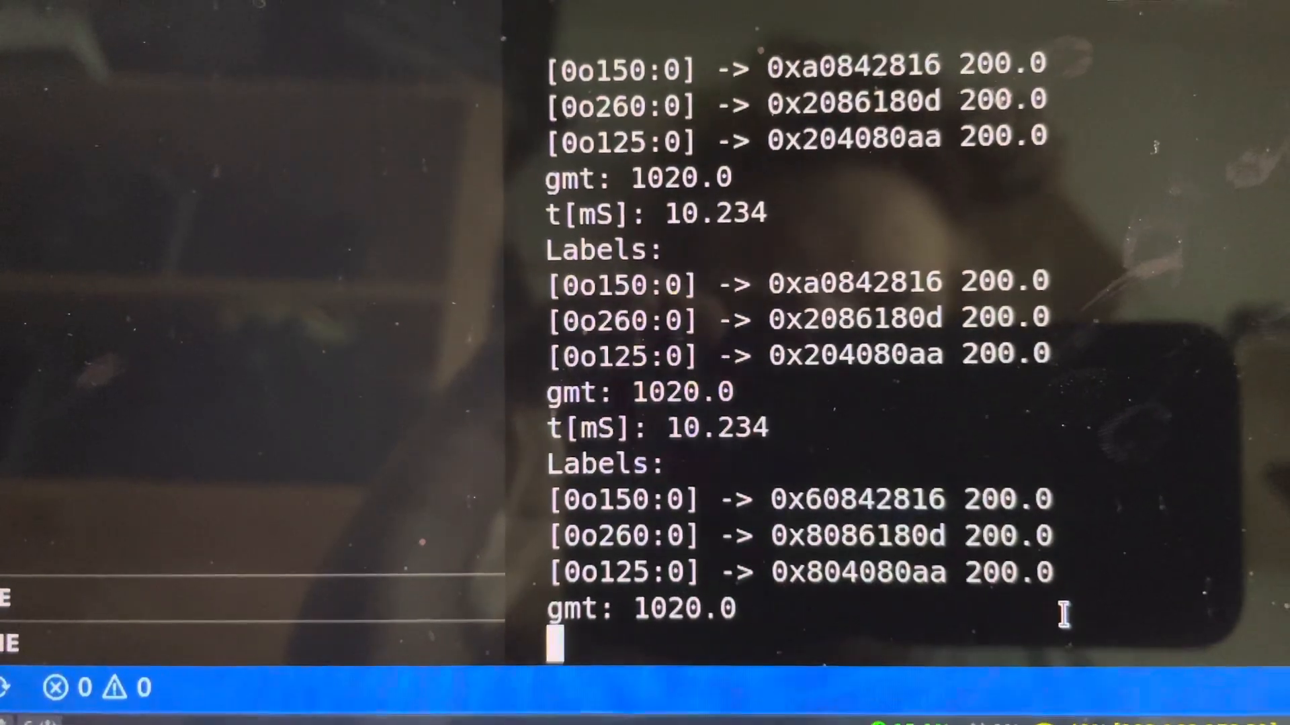